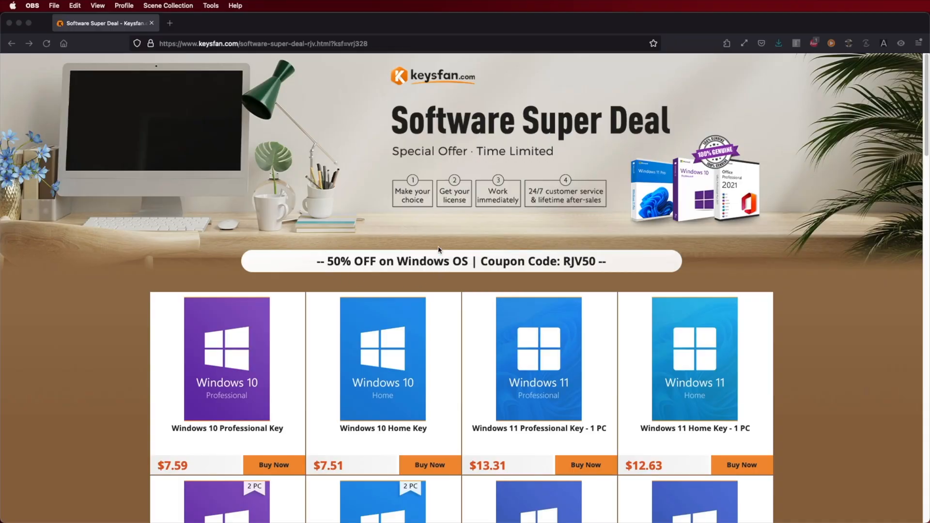
mouse_move(587, 270)
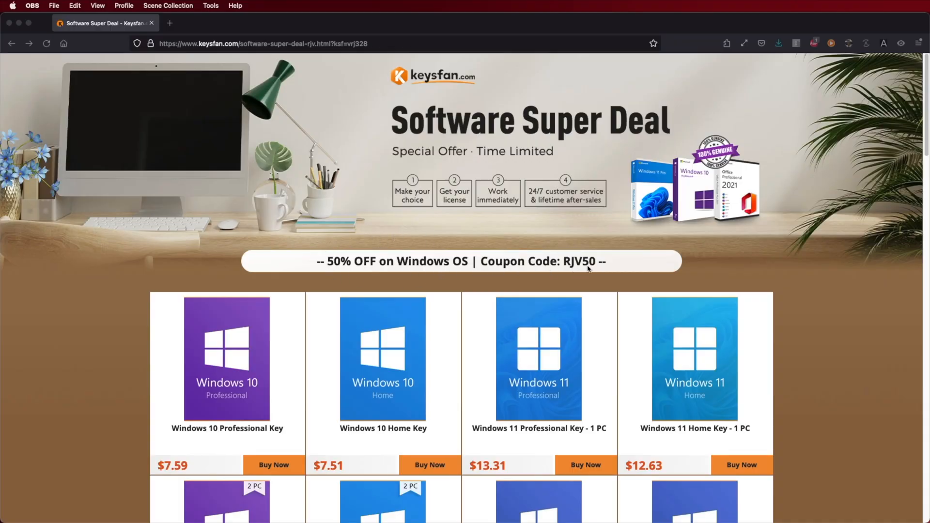
- Add the Windows 11 Professional Key ($26.61) to the cart and view the cart
scroll(down, 3)
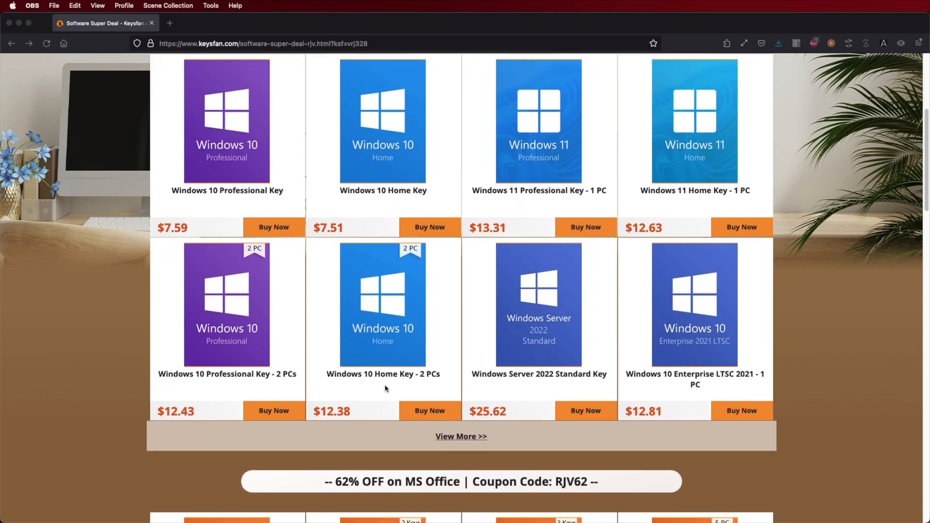
scroll(down, 3)
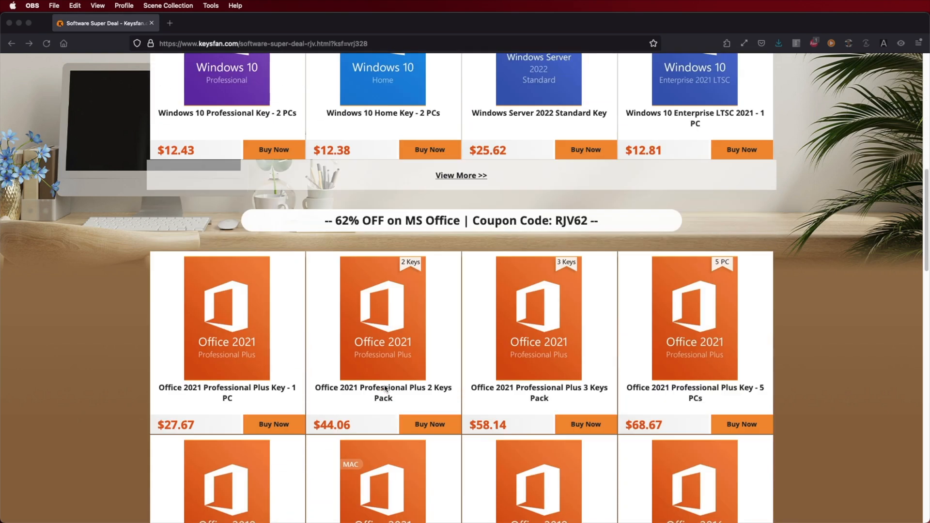
scroll(down, 3)
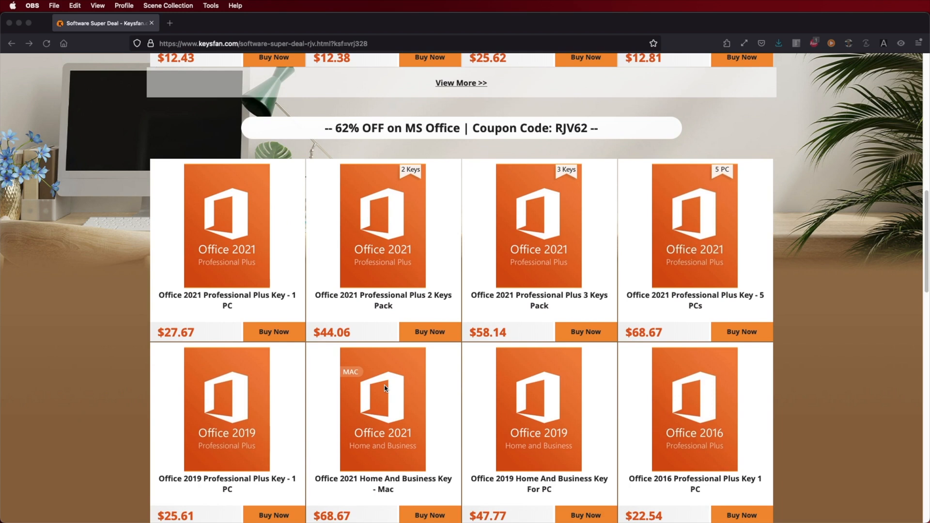
scroll(down, 3)
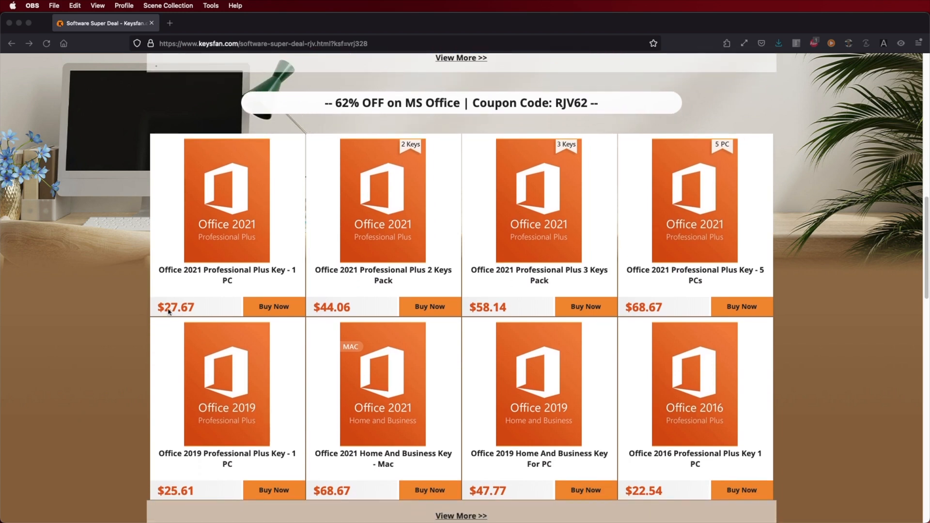
mouse_move(595, 317)
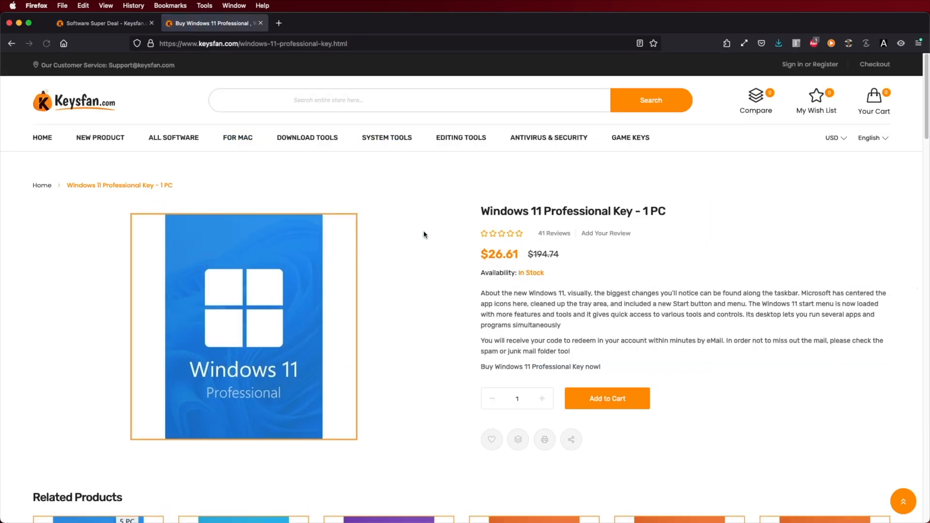
click(606, 399)
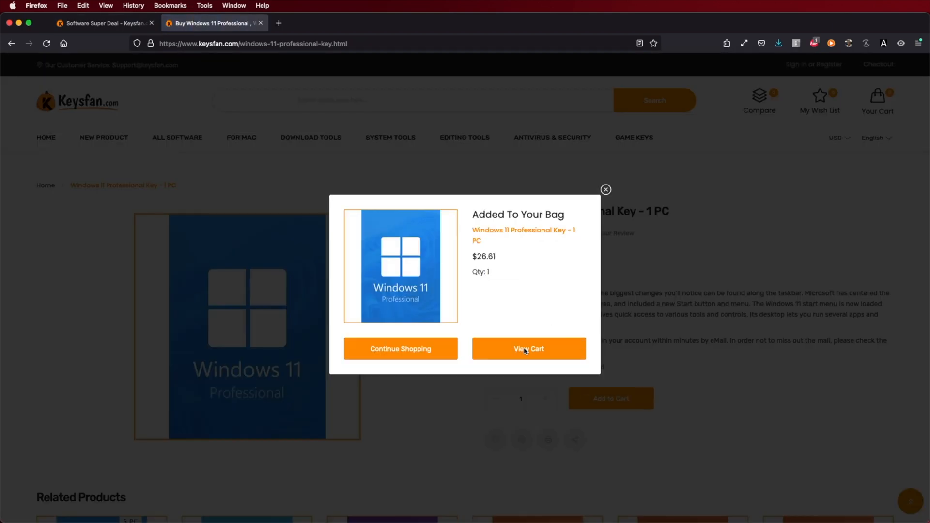
click(527, 349)
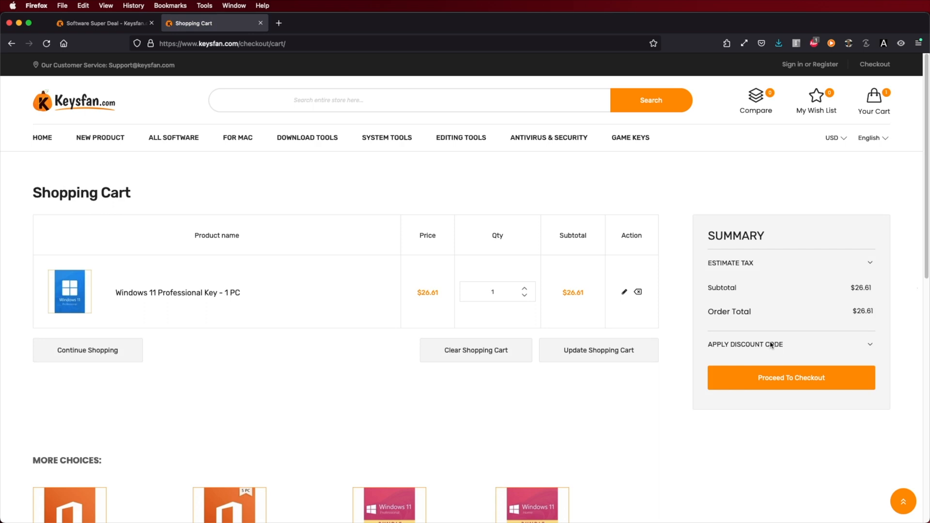
- Enter the discount coupon code RJV50 in the Apply Discount Code field
text(RJV)
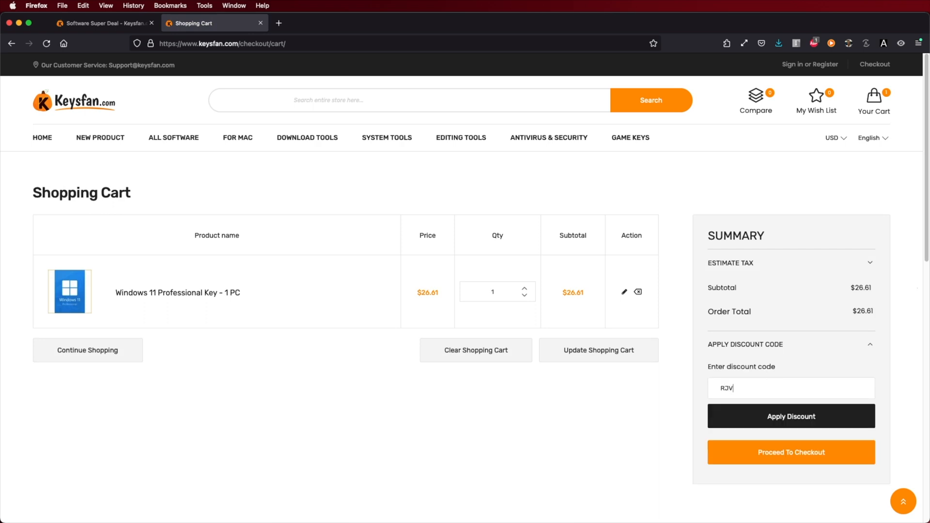
text(50)
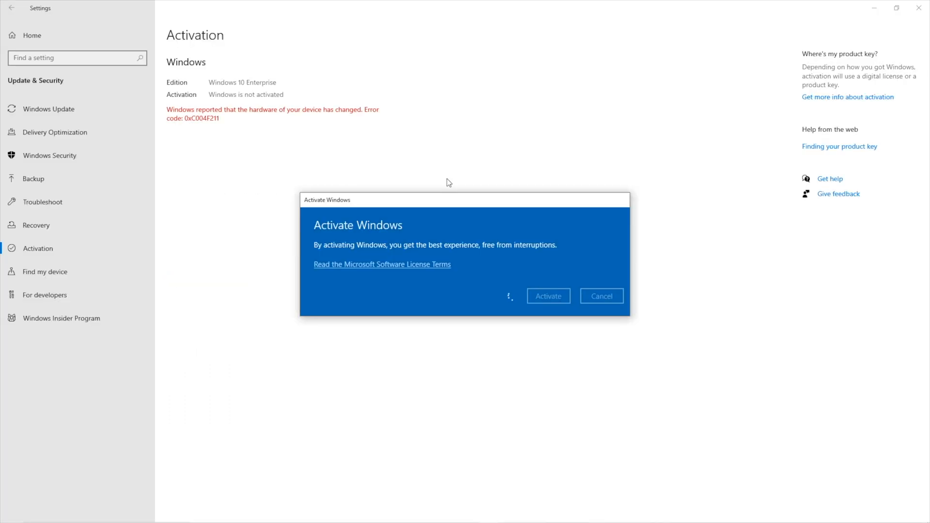
- Activate Windows 10 Enterprise with the entered product key in the Activate Windows dialog
click(546, 295)
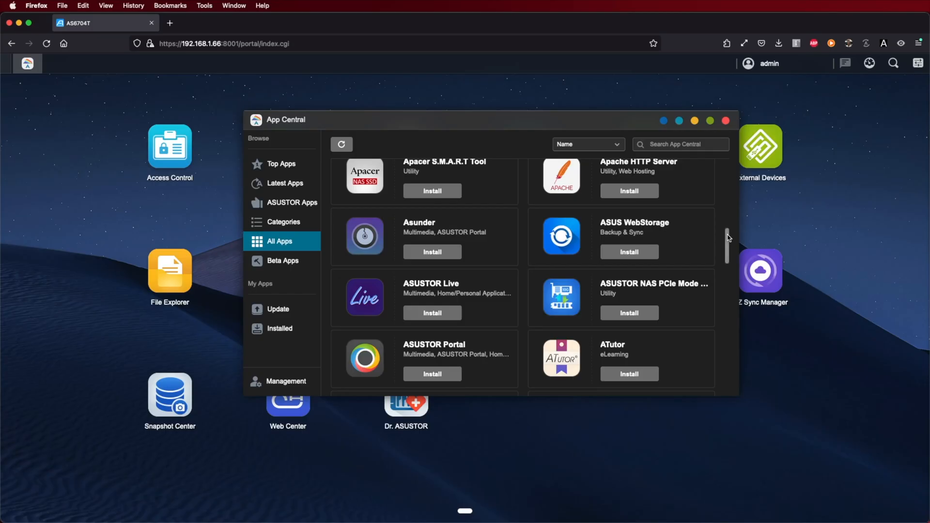
scroll(down, 3)
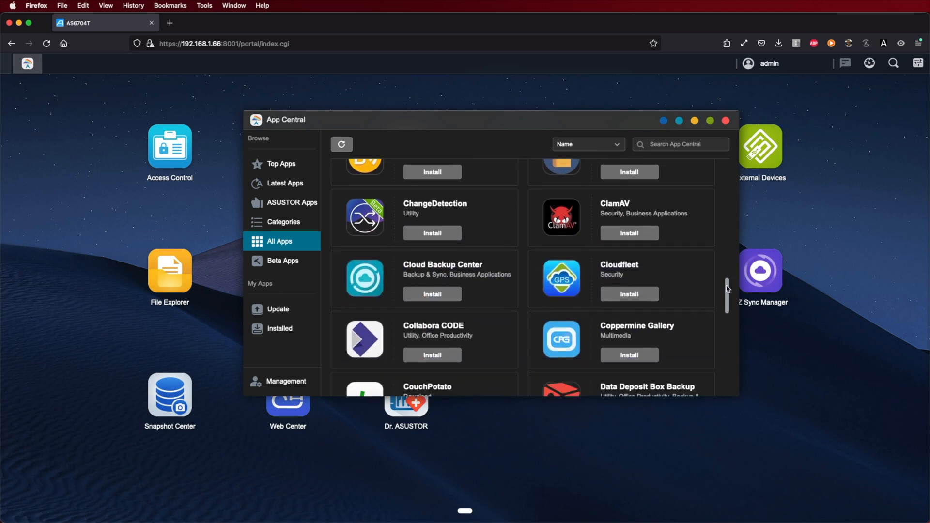
scroll(down, 3)
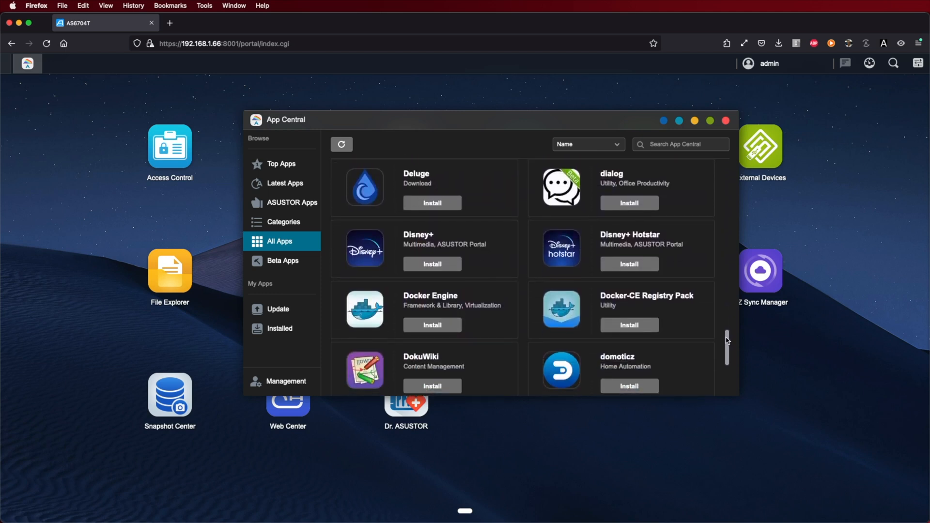